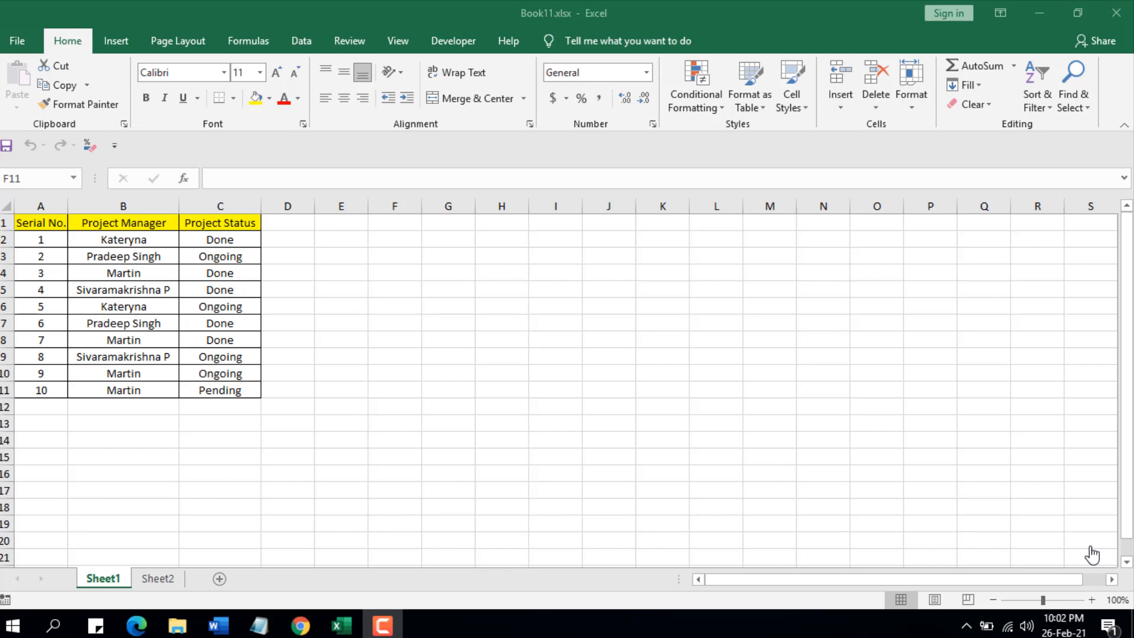
mouse_move(1084, 325)
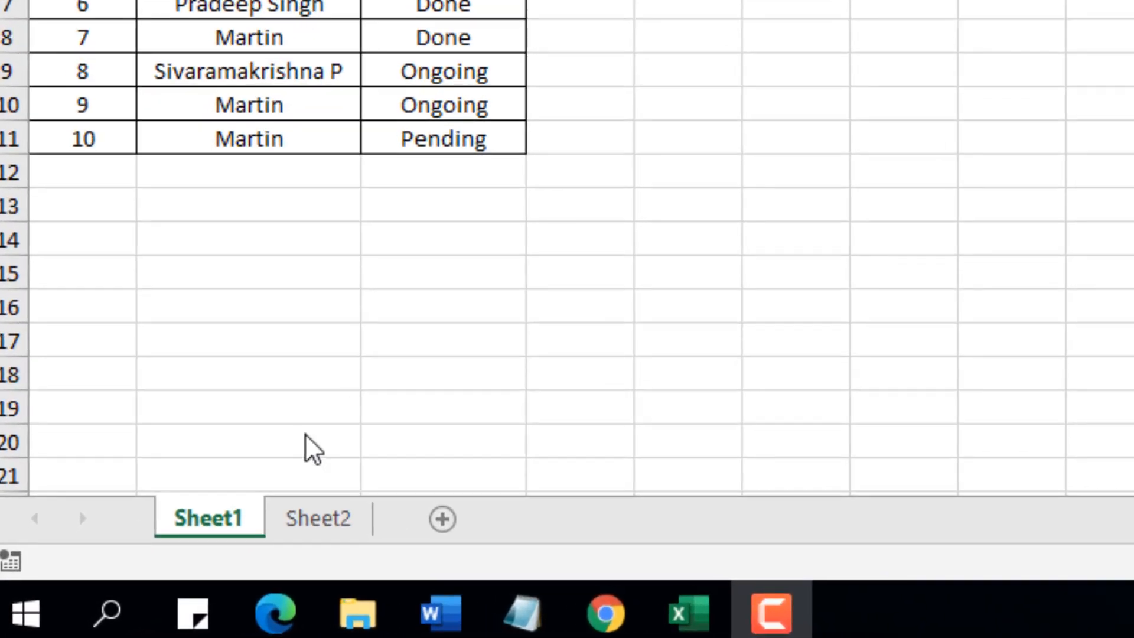
Review Sheet1's Serial No. and Project Manager columns and the empty Sheet2 before adding code
click(317, 517)
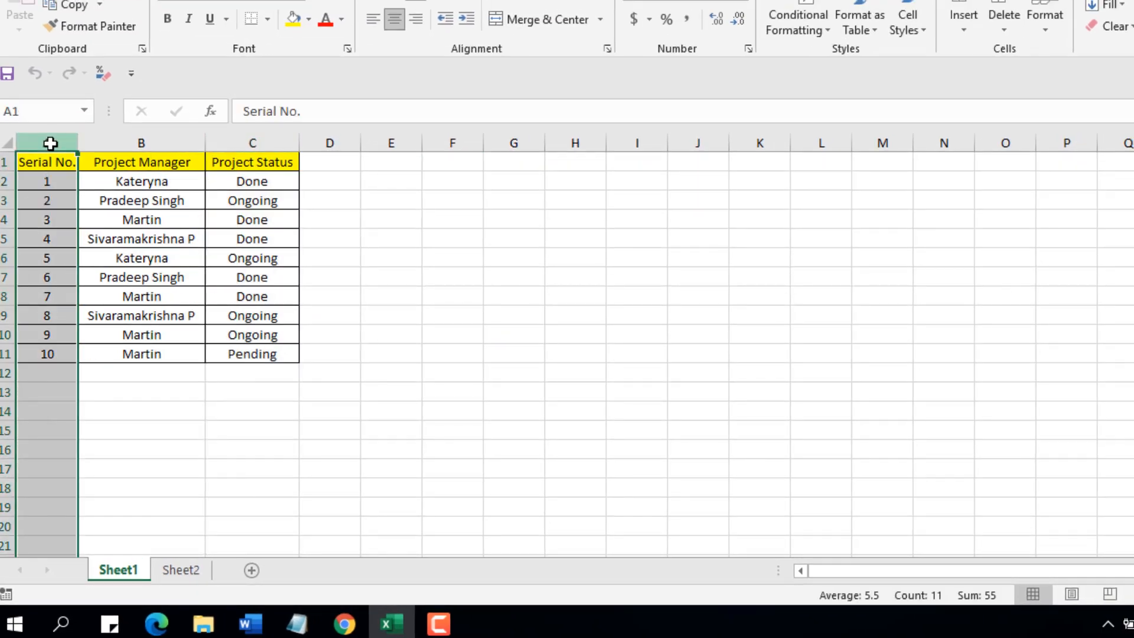
click(141, 143)
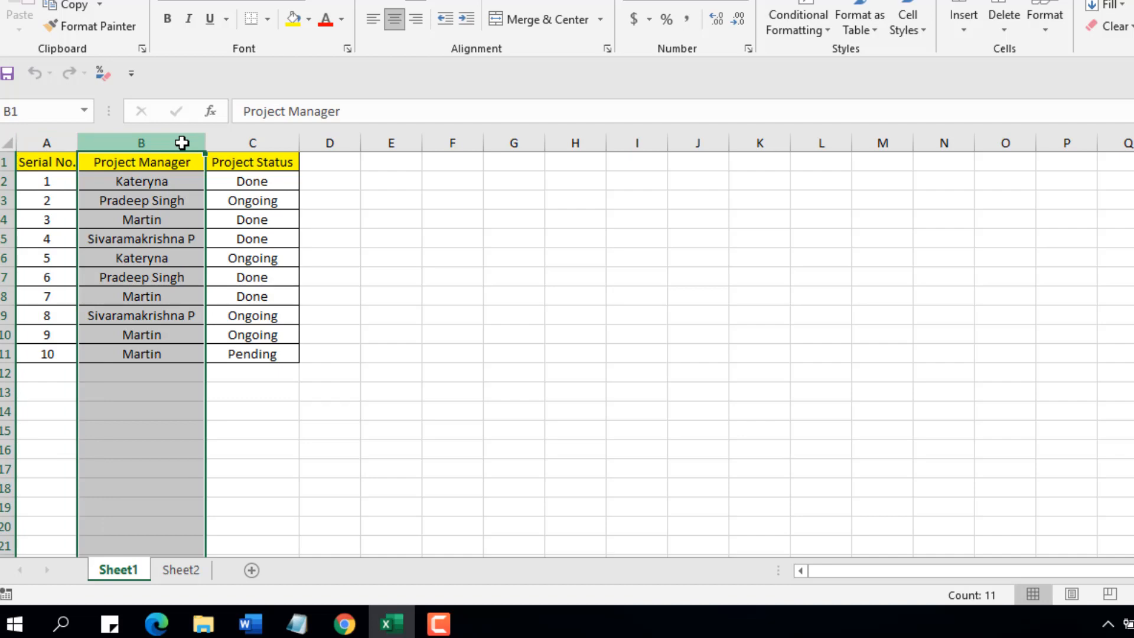
click(252, 141)
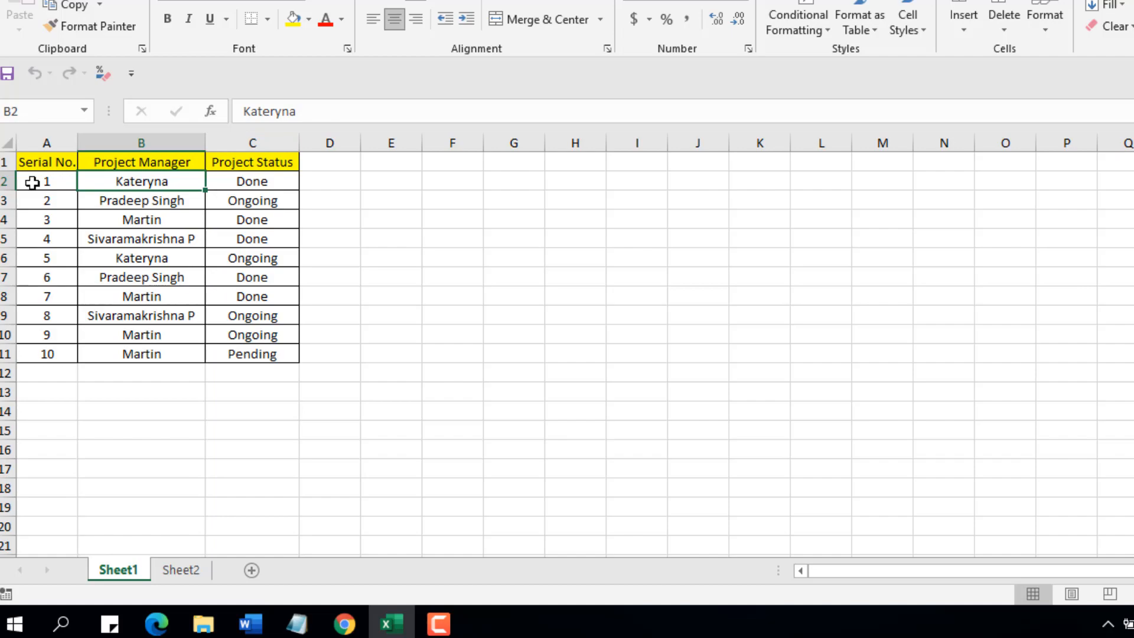
mouse_move(232, 162)
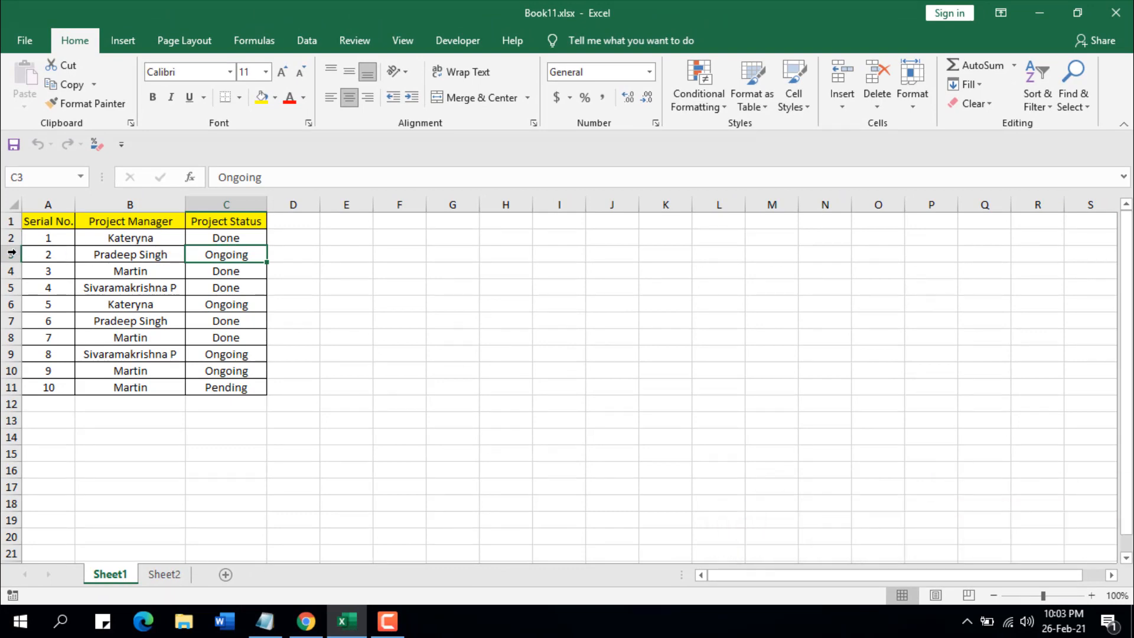
click(164, 574)
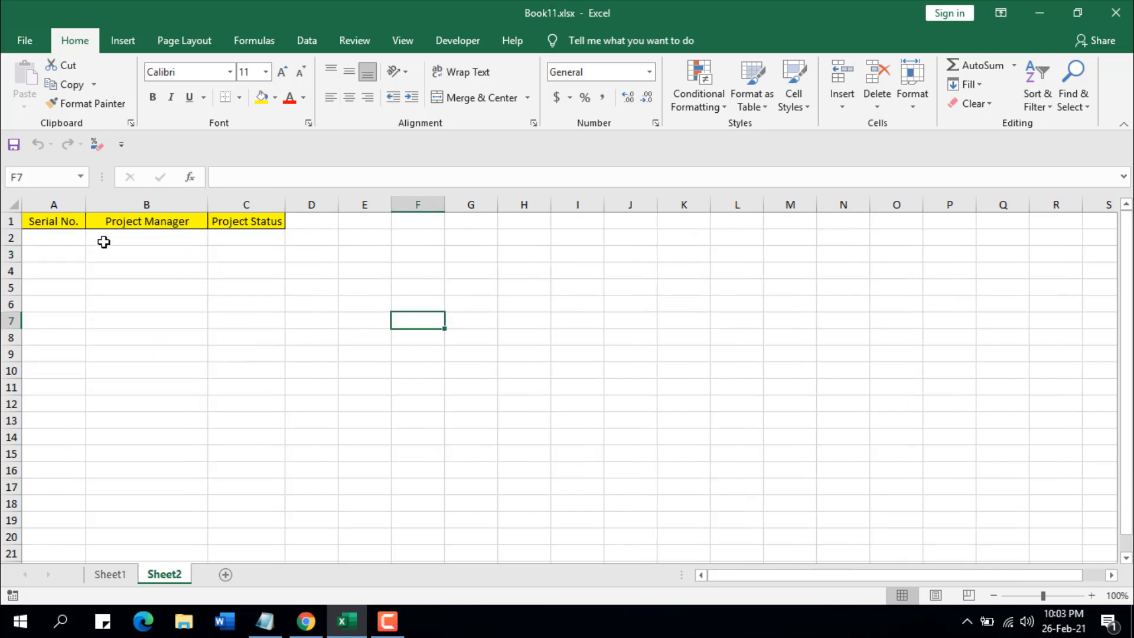
click(110, 574)
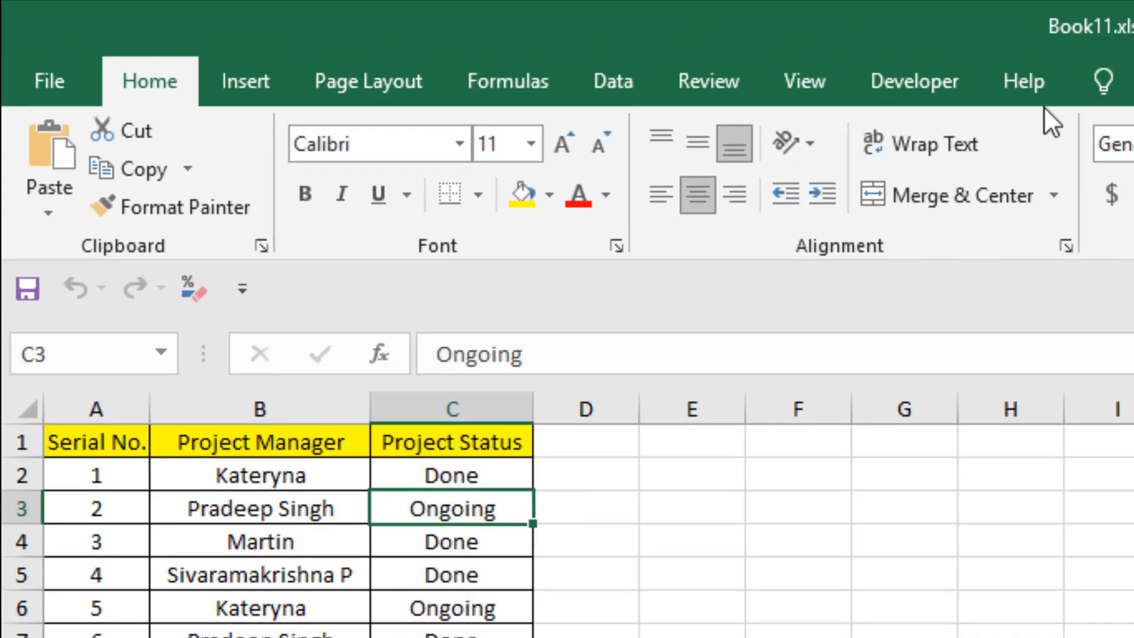
Add Module1 to Book11 holding the CopyRowBasedOnCellValue macro via Developer > Visual Basic
click(913, 80)
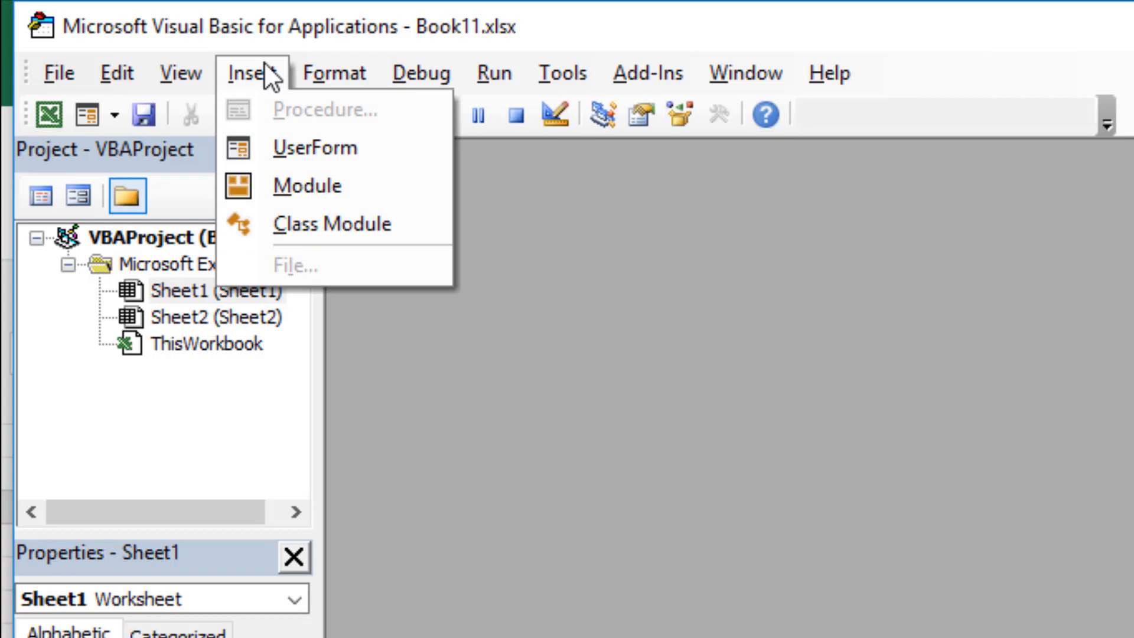
click(307, 186)
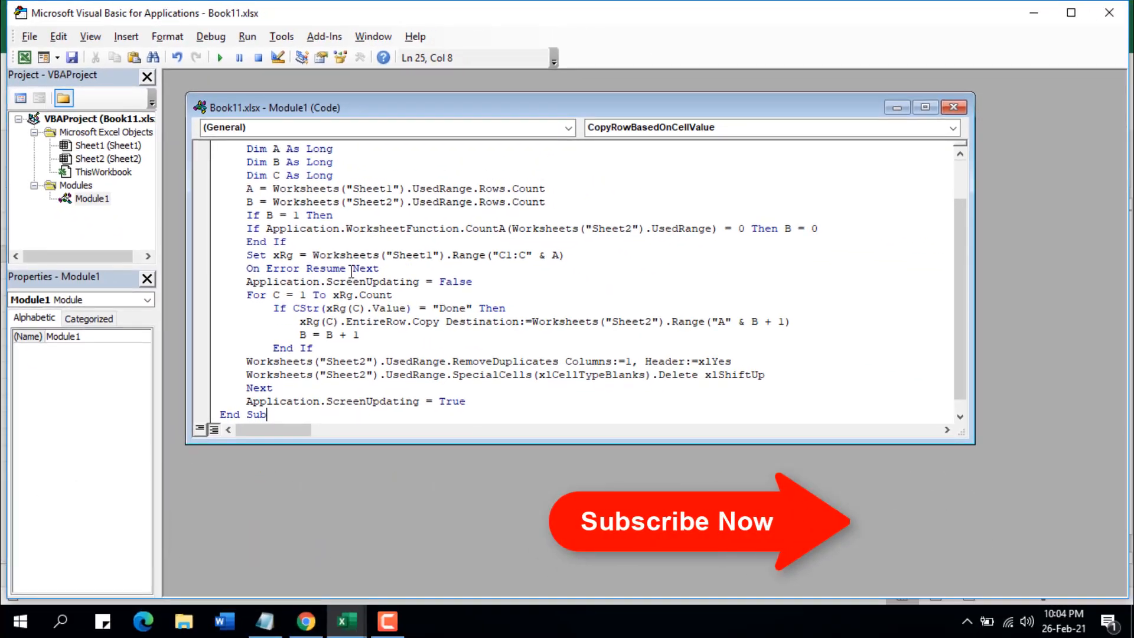
click(954, 107)
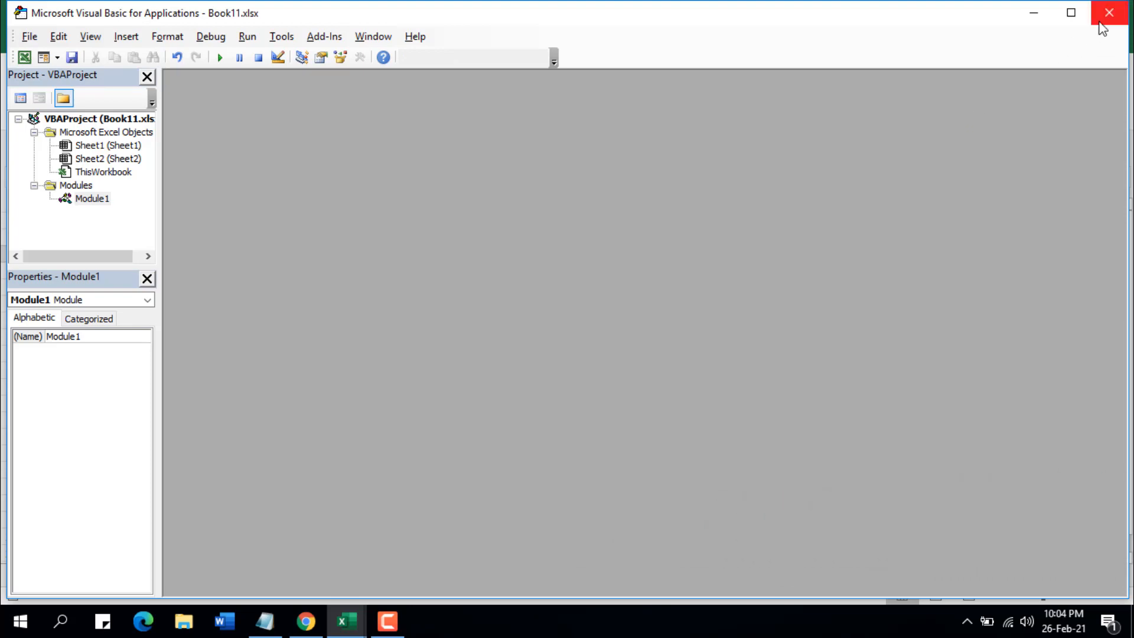
Leave the VBA editor for the workbook and look at the still-empty Sheet2
click(1109, 11)
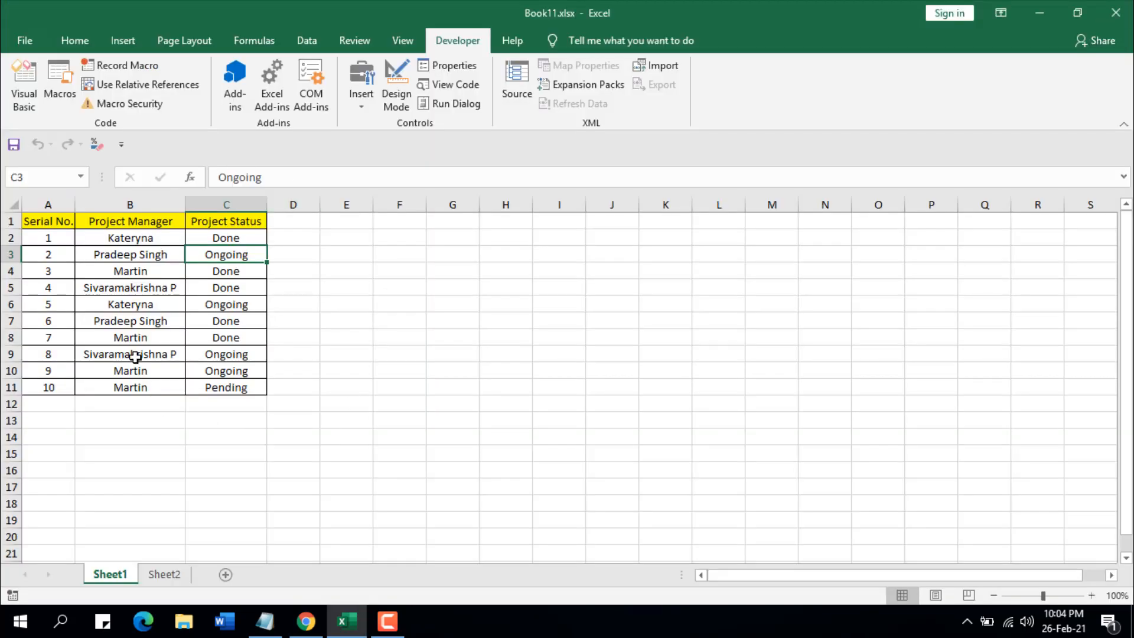
mouse_move(130, 336)
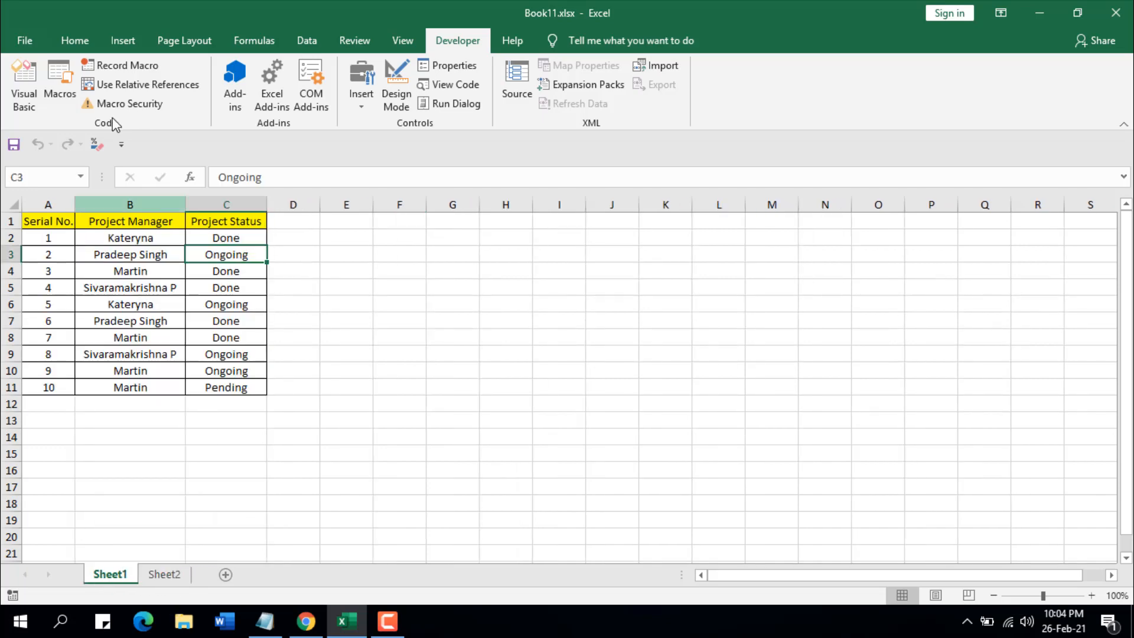
mouse_move(303, 412)
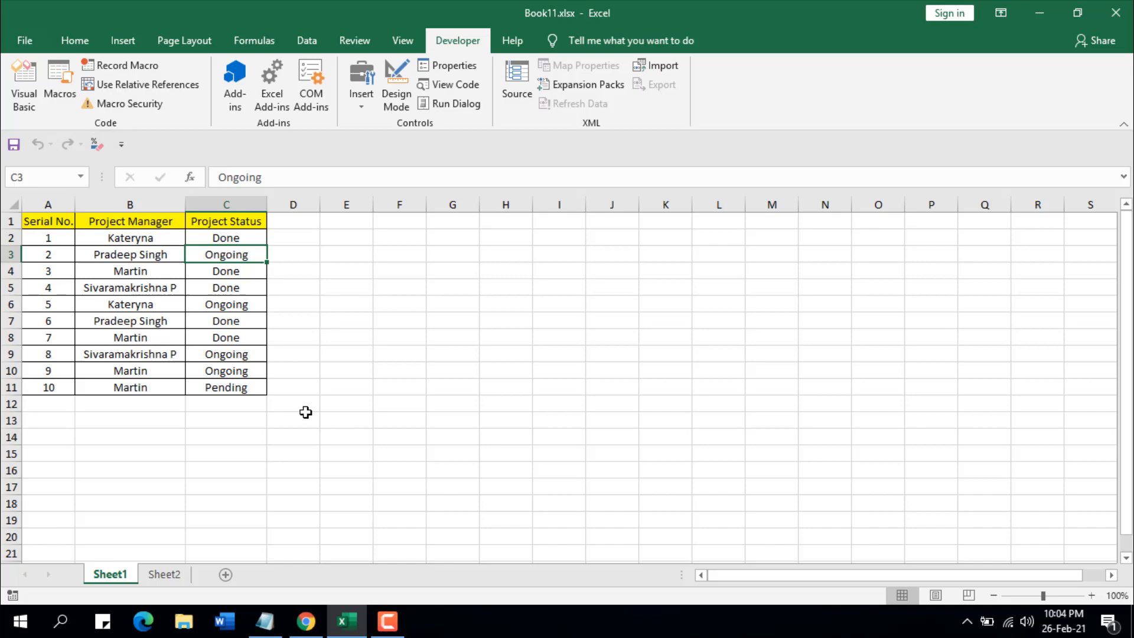
mouse_move(59, 83)
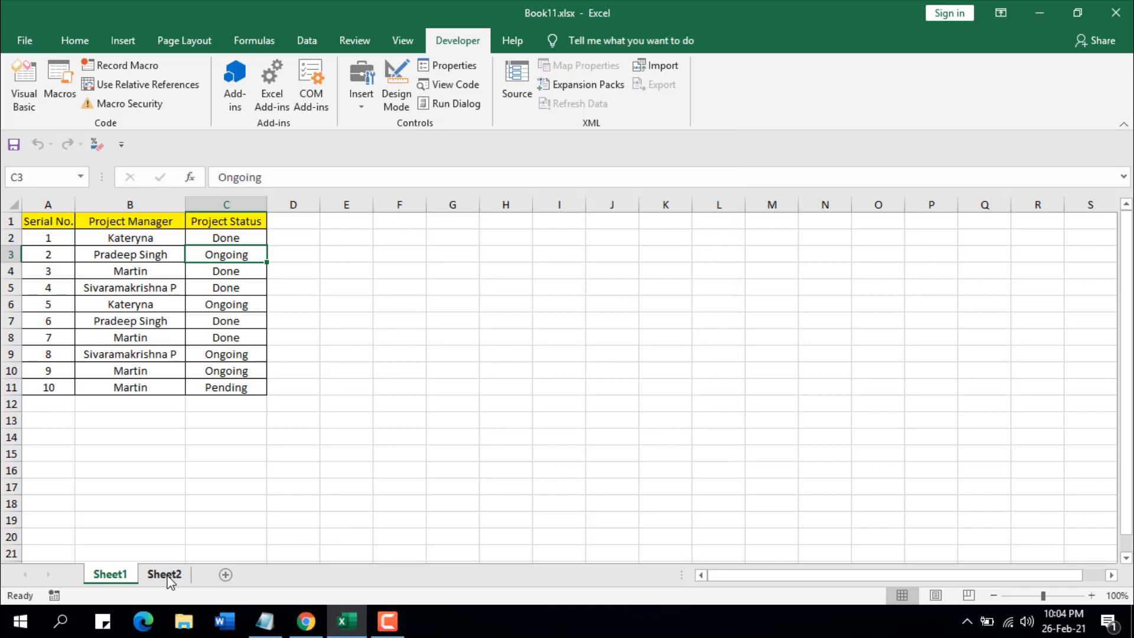
click(165, 574)
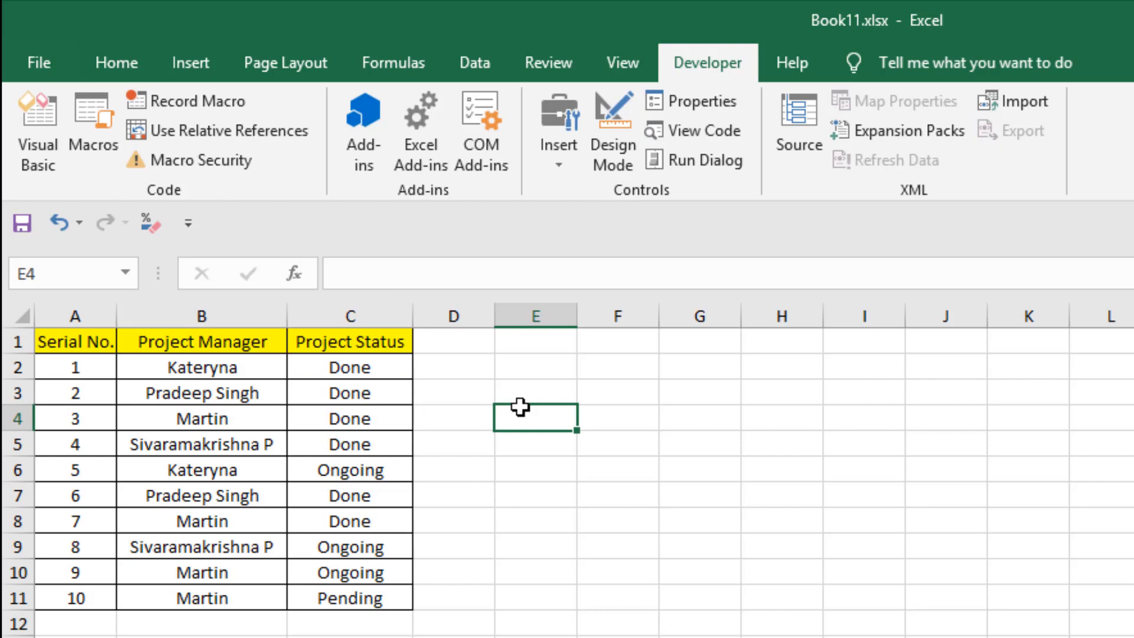
mouse_move(143, 379)
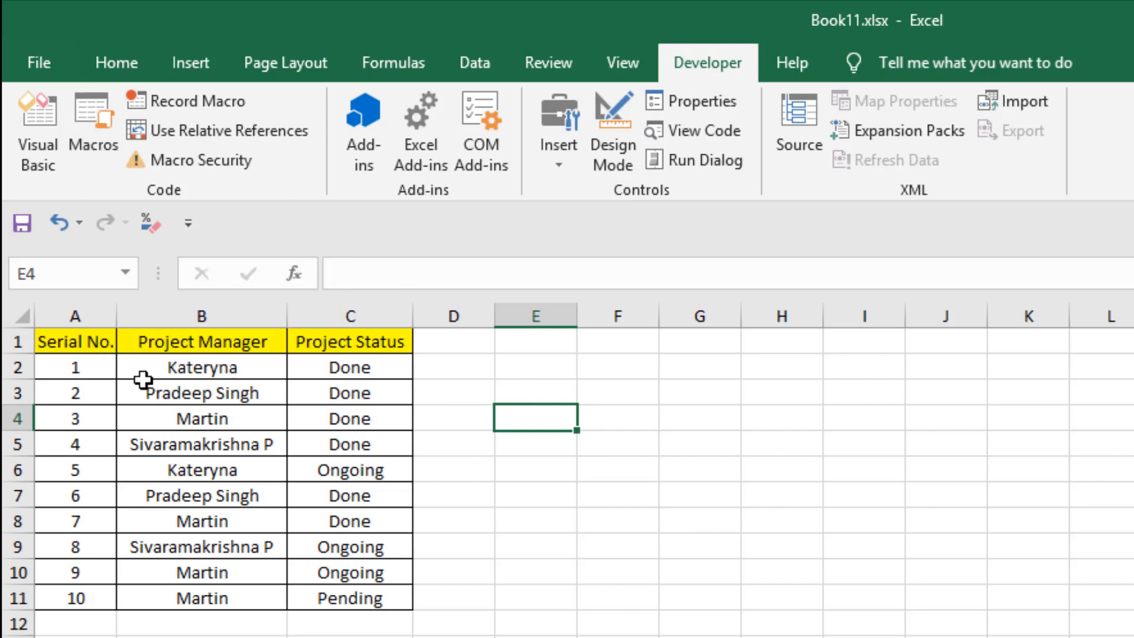
mouse_move(355, 385)
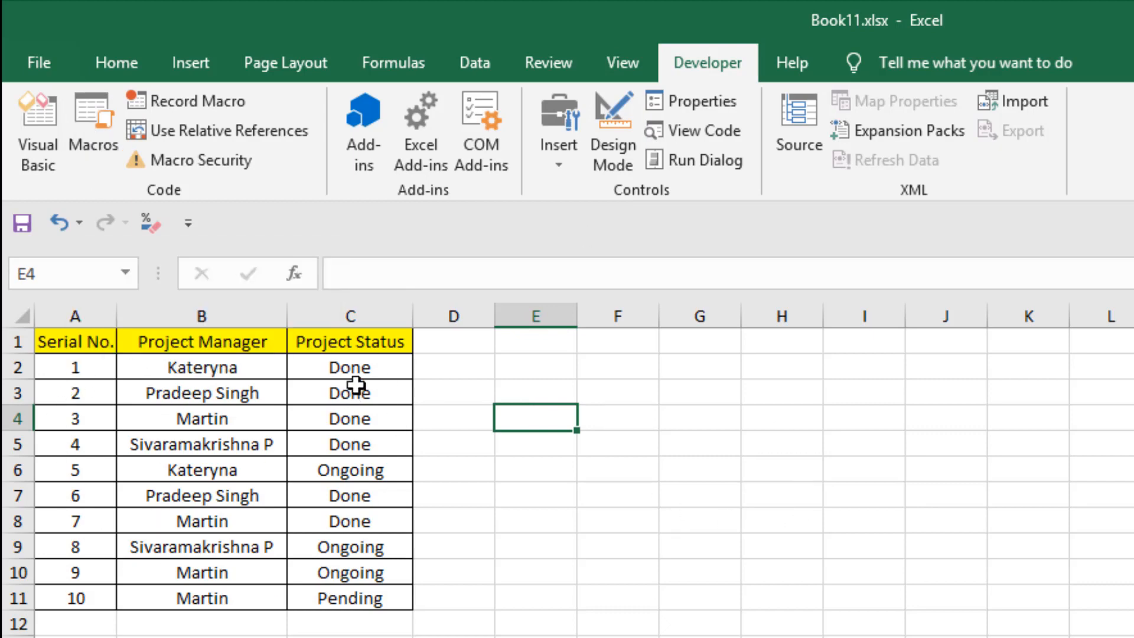
mouse_move(351, 418)
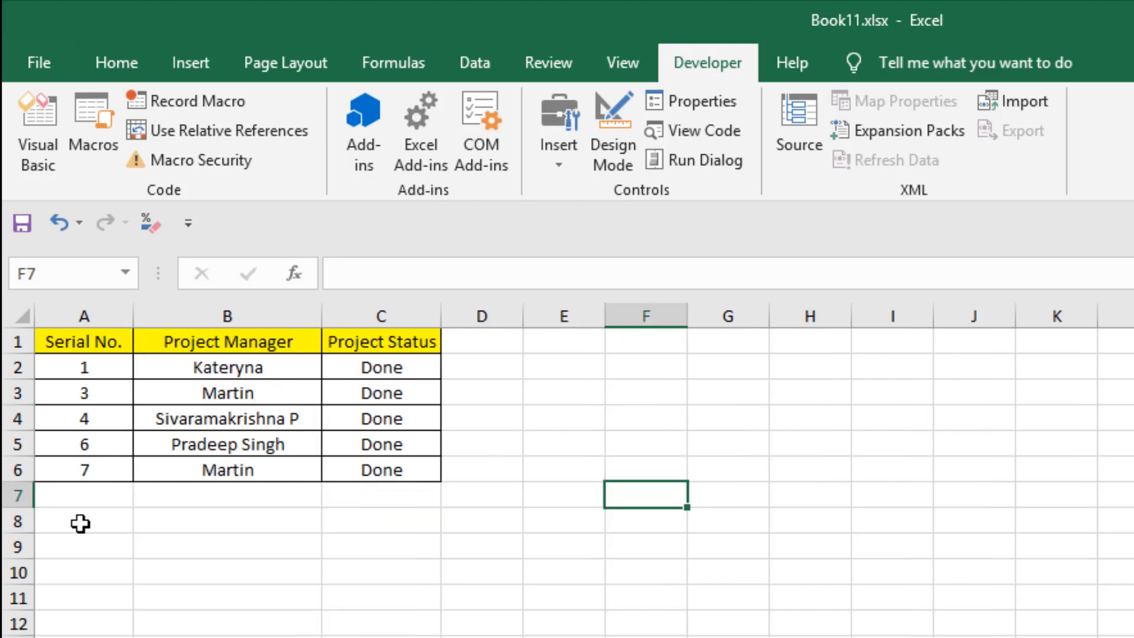
mouse_move(171, 495)
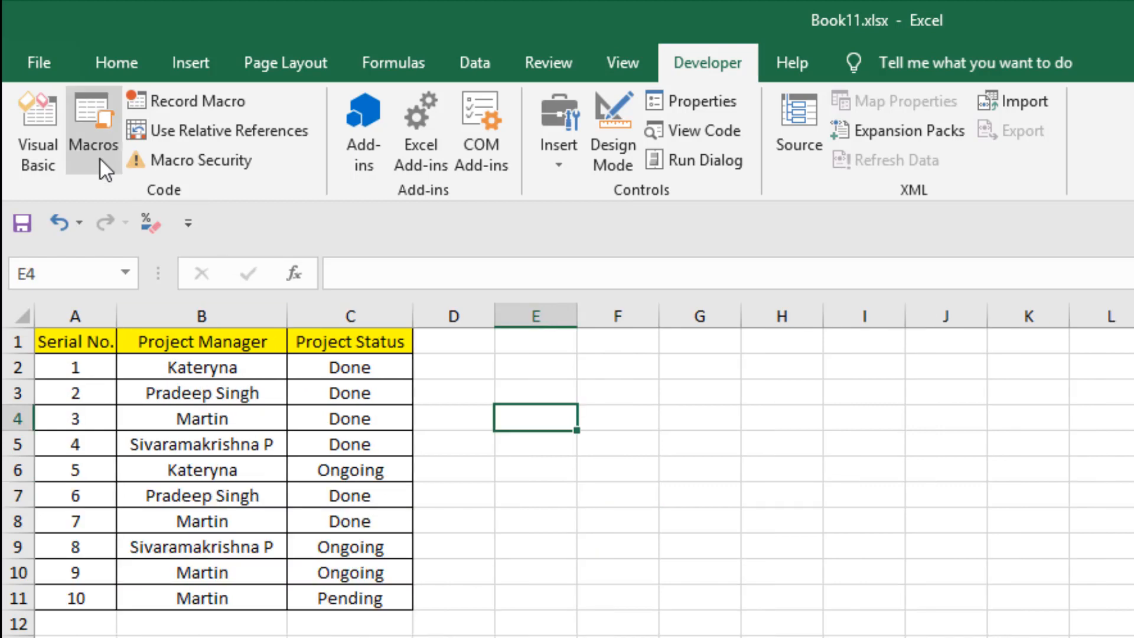
mouse_move(92, 130)
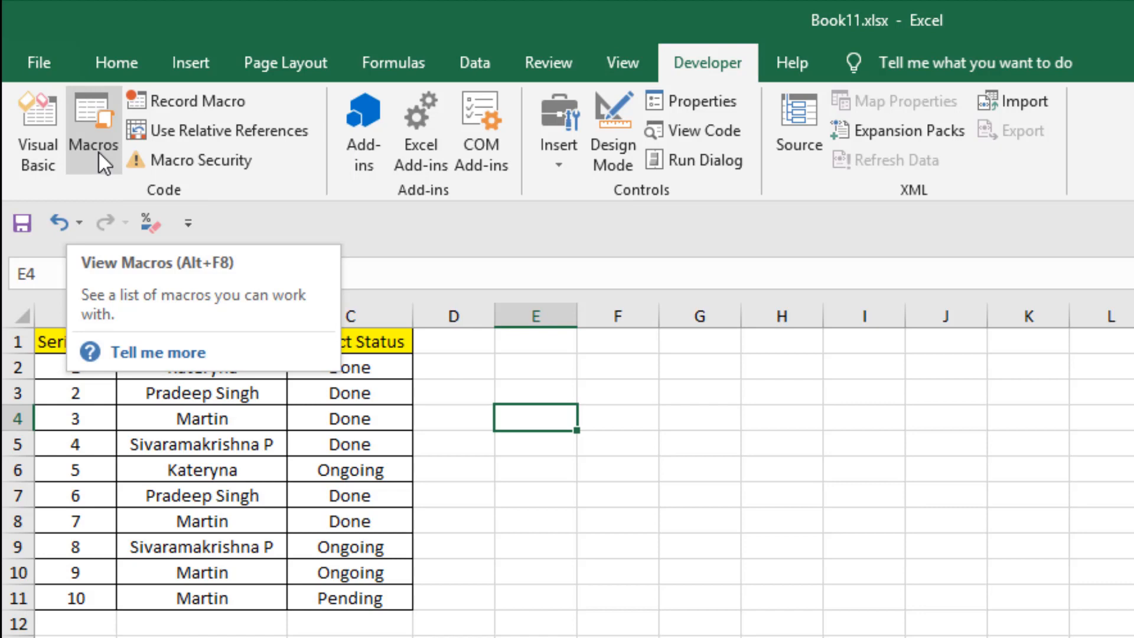
Run CopyRowBasedOnCellValue from the Macros list so Sheet2 holds the six Done rows
click(92, 131)
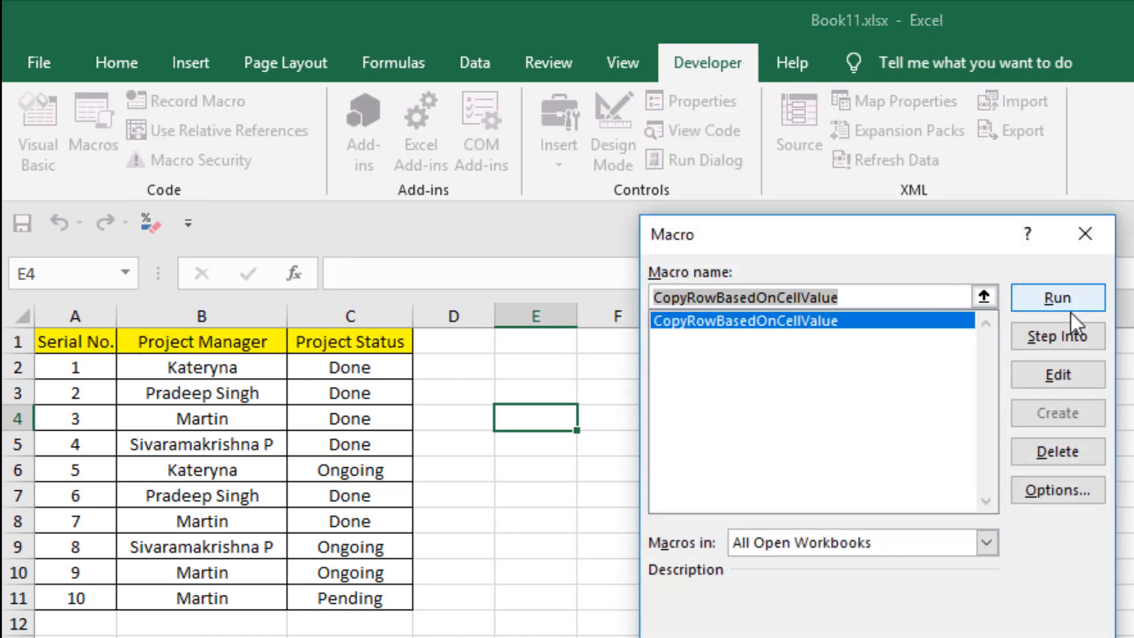
click(1056, 297)
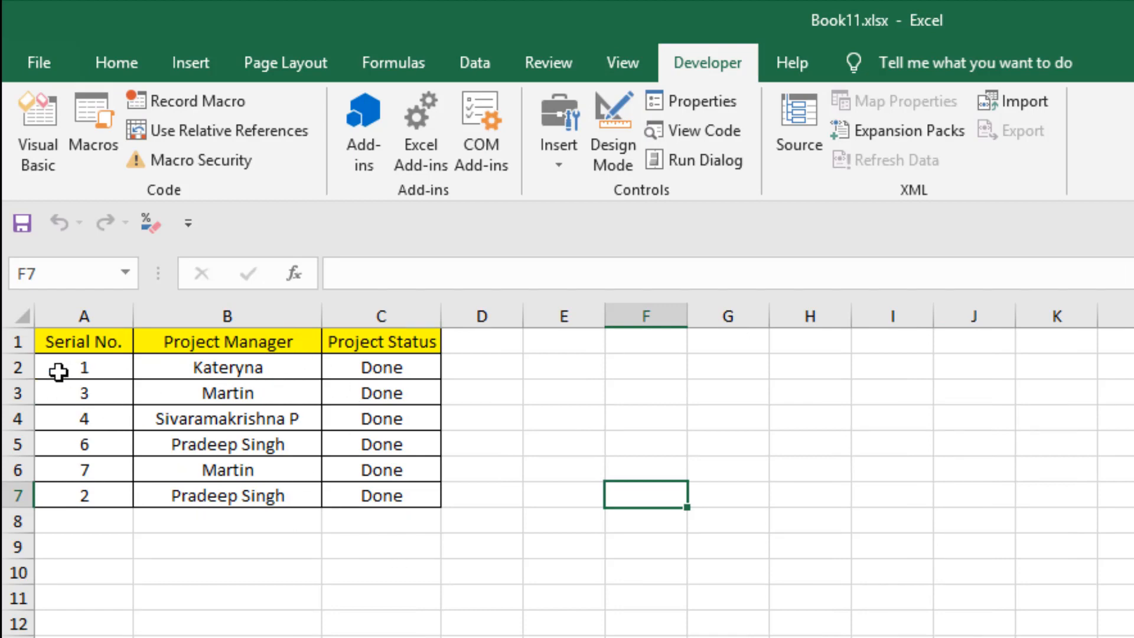
mouse_move(37, 552)
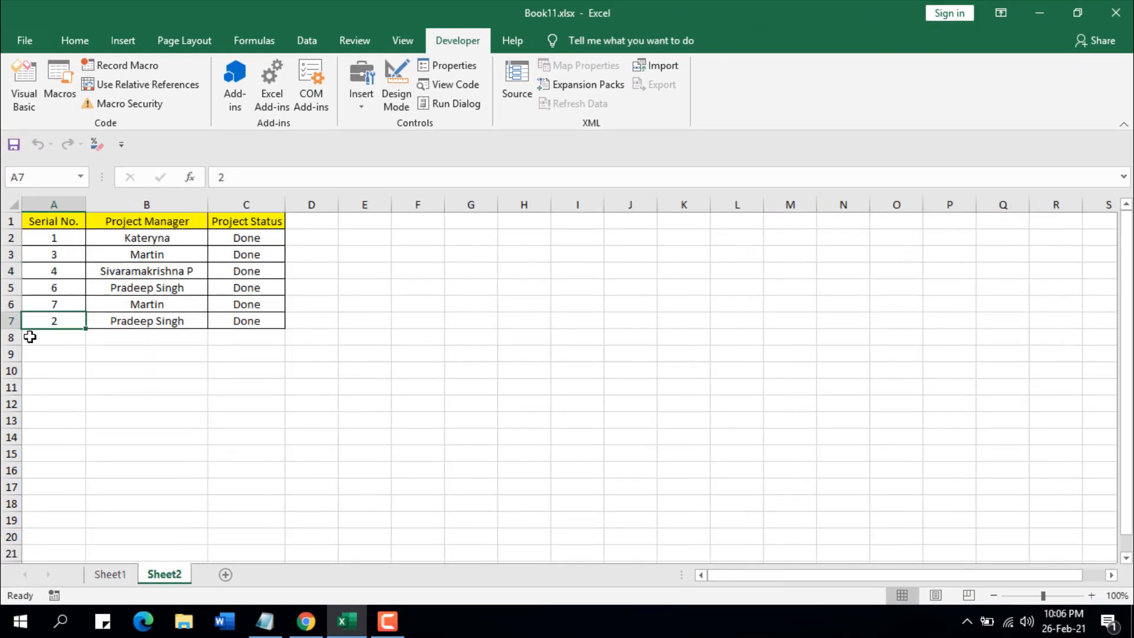
Check Sheet2's copied rows and Serial No. column, then reopen the macro code in the VBA editor
click(54, 337)
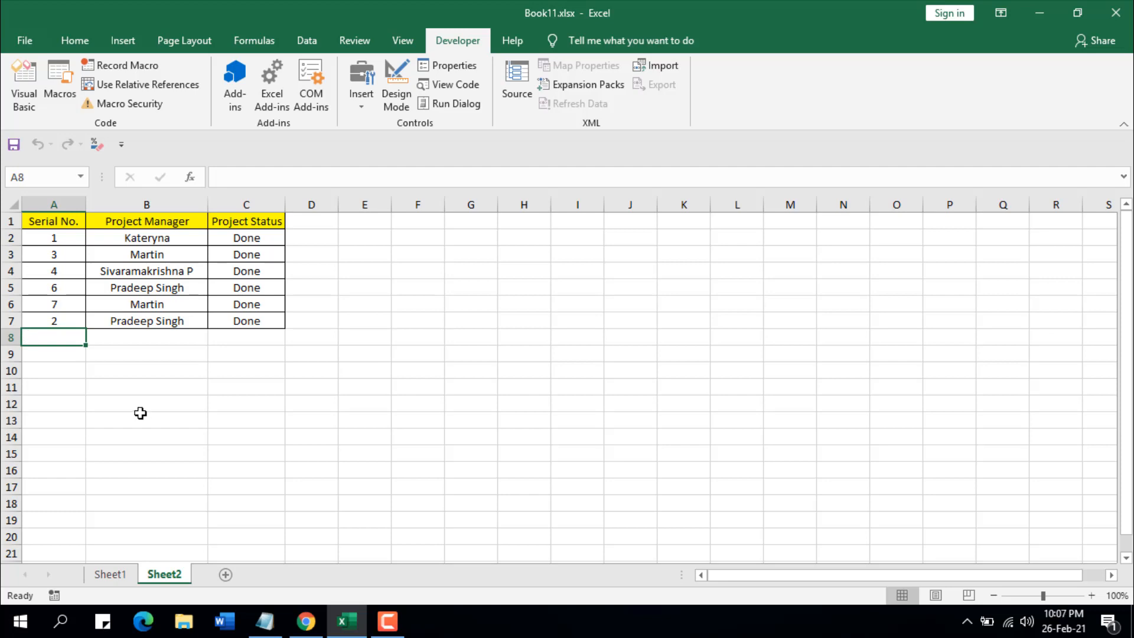
click(53, 204)
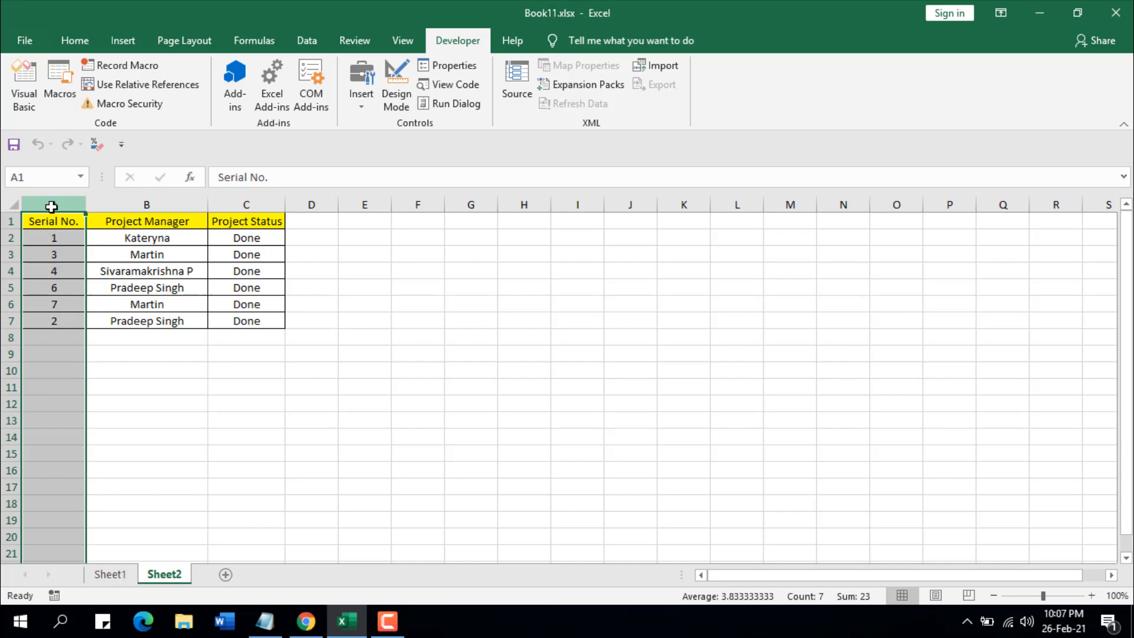
mouse_move(62, 238)
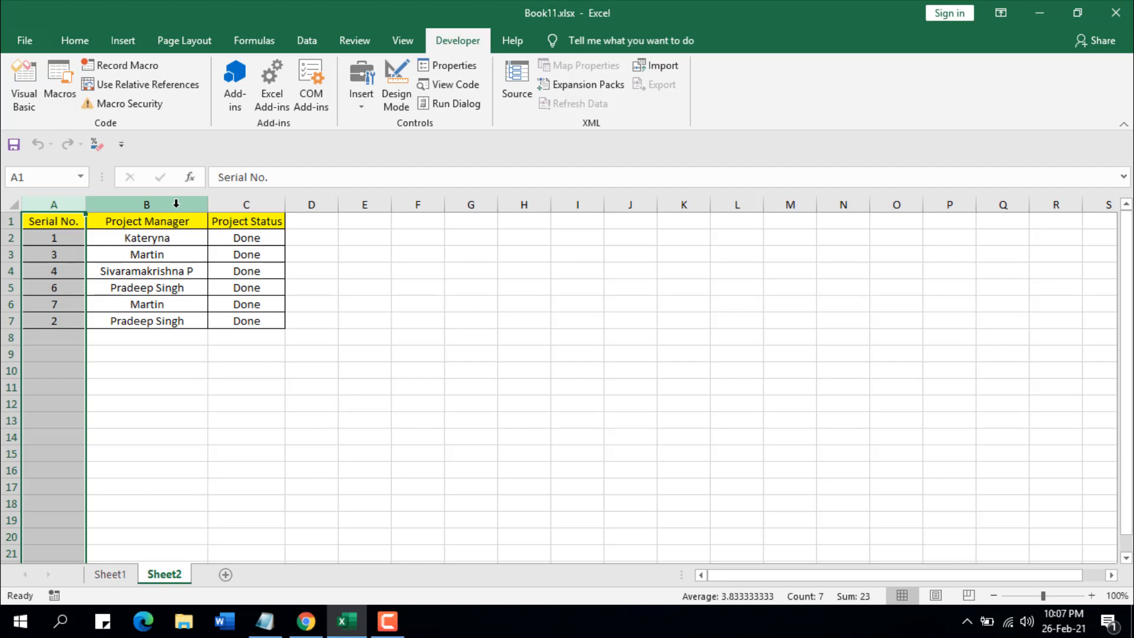
mouse_move(86, 143)
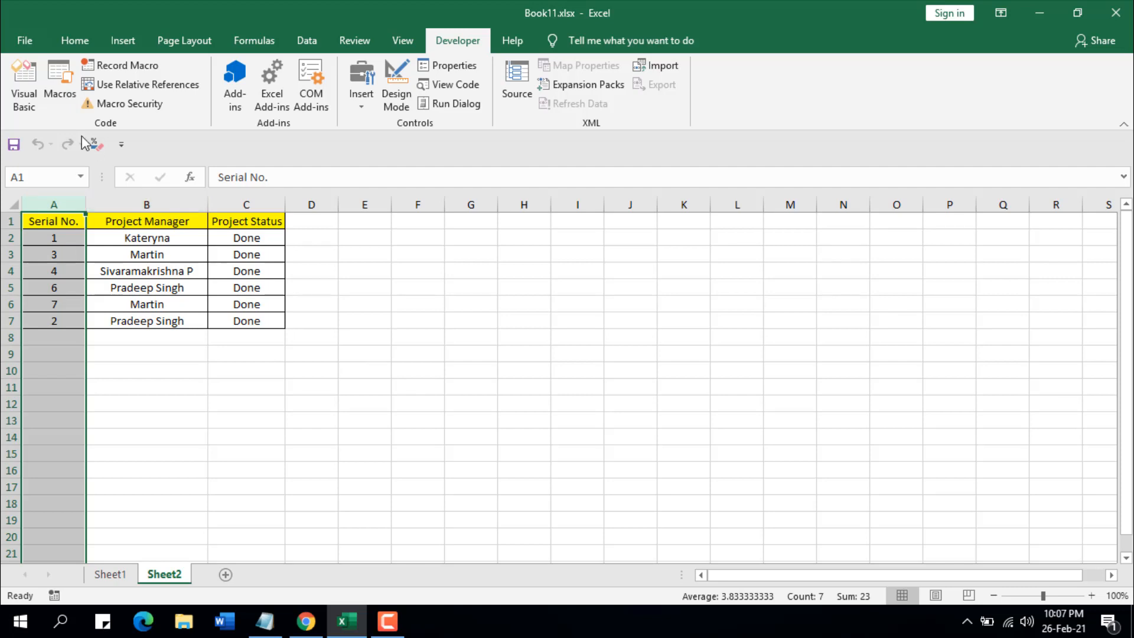
click(24, 83)
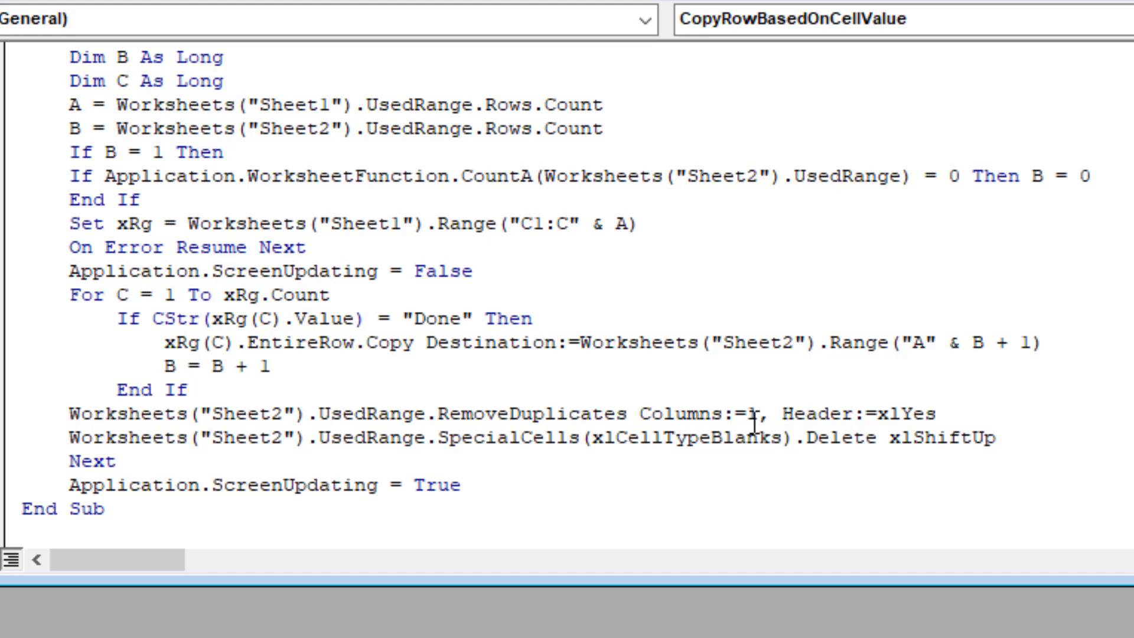
Point out the Done status check and RemoveDuplicates lines in the macro, then return to Sheet1
double_click(752, 413)
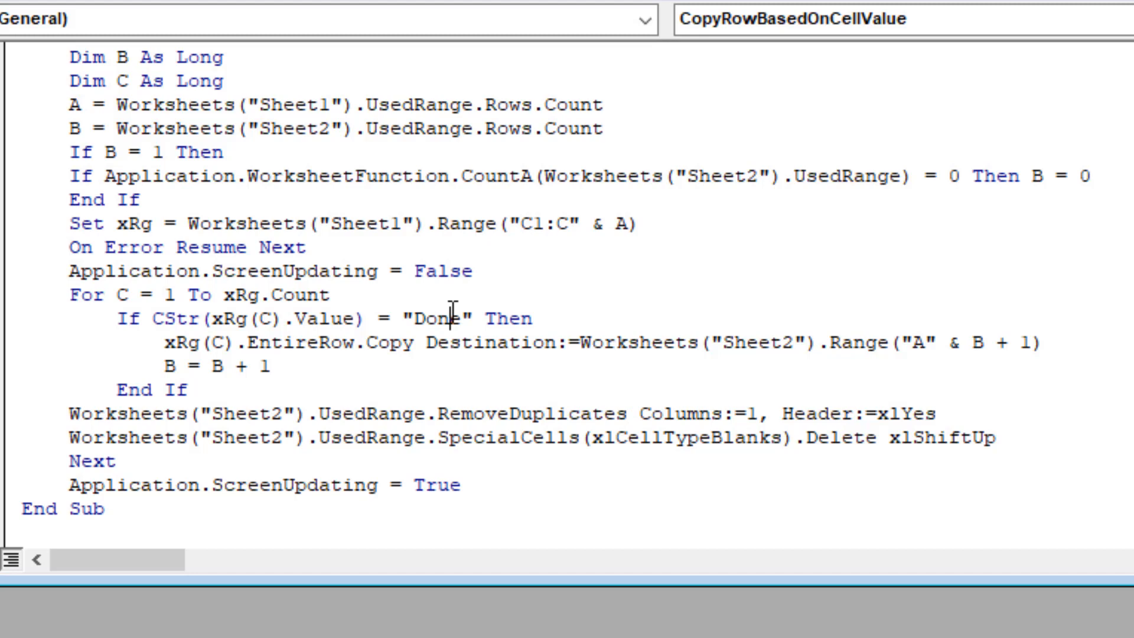
click(425, 317)
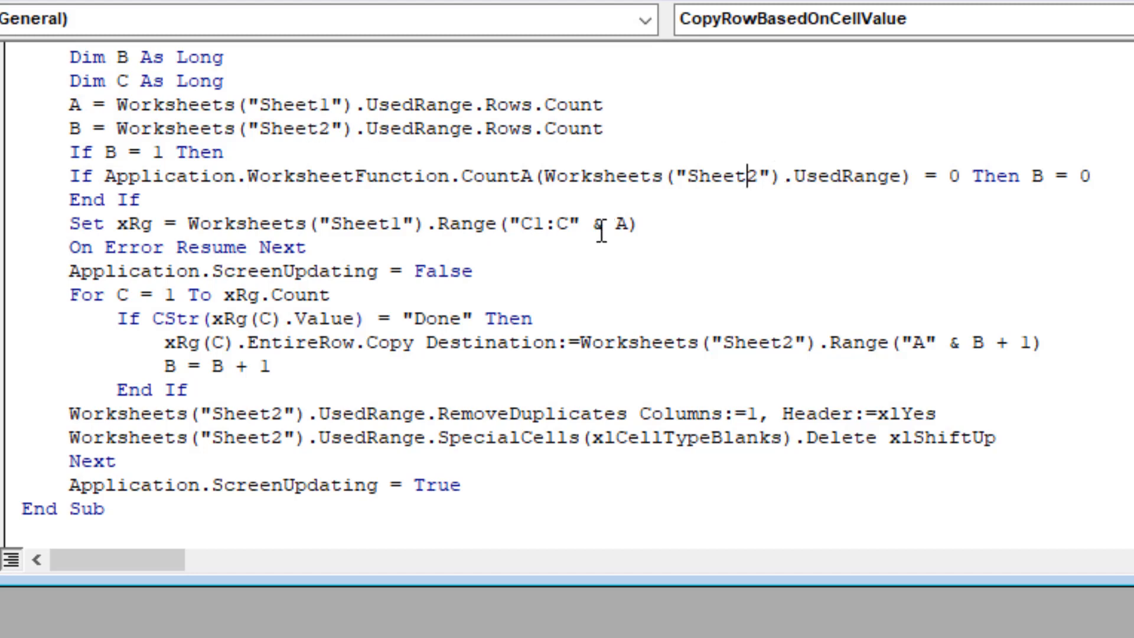
double_click(568, 223)
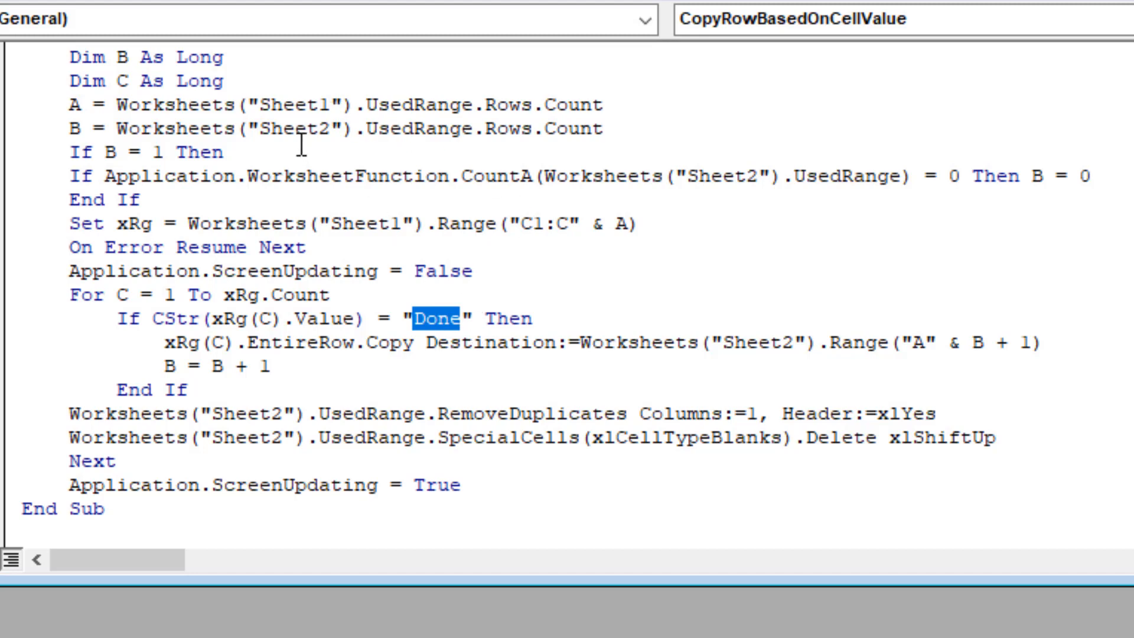
click(933, 105)
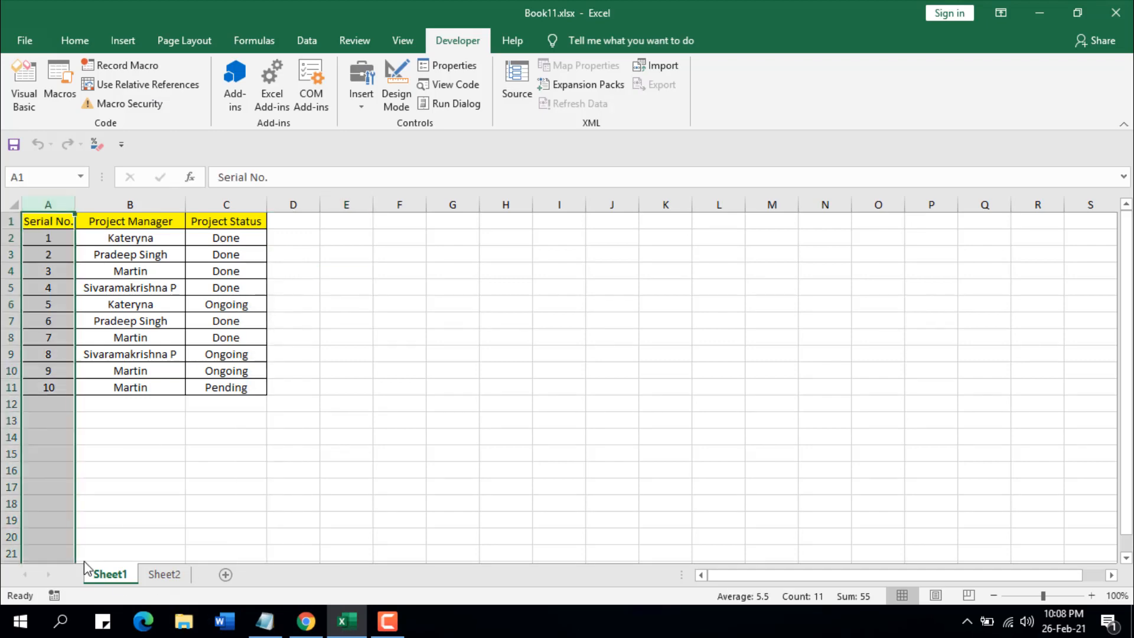
Highlight Sheet1's Project Status column, then show Sheet2's six unique Done projects ending at A8
click(226, 205)
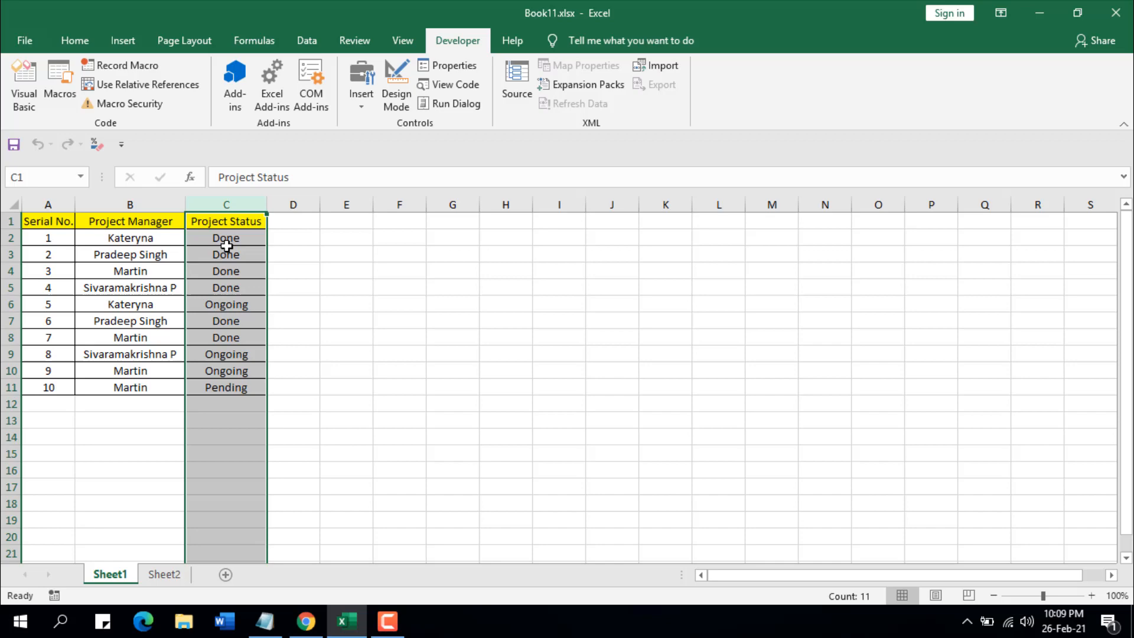
mouse_move(173, 261)
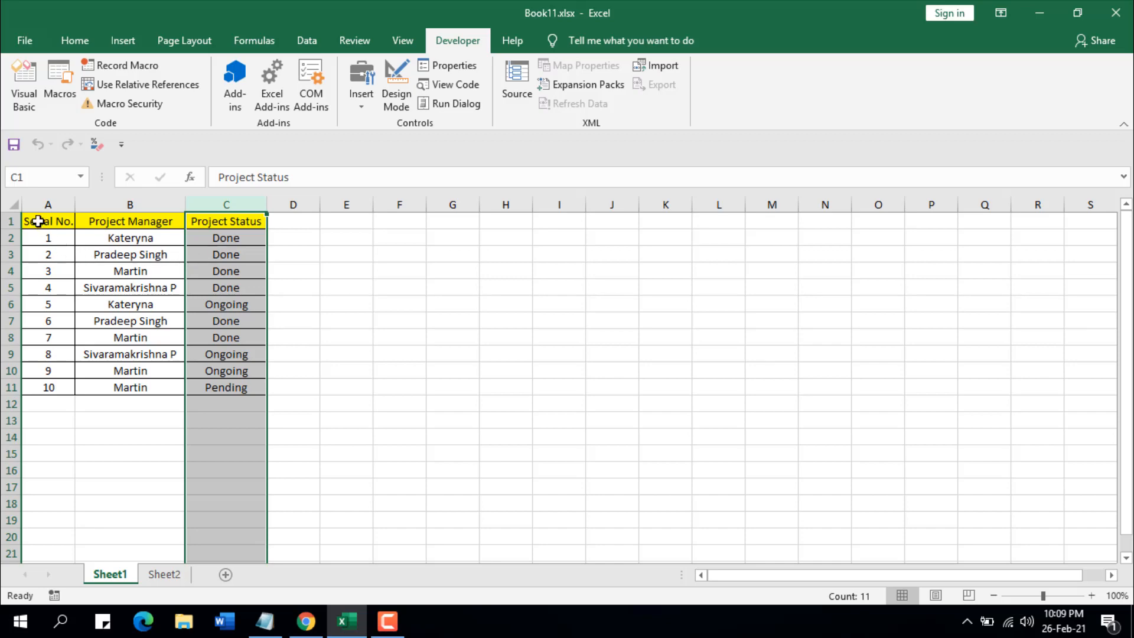
click(164, 574)
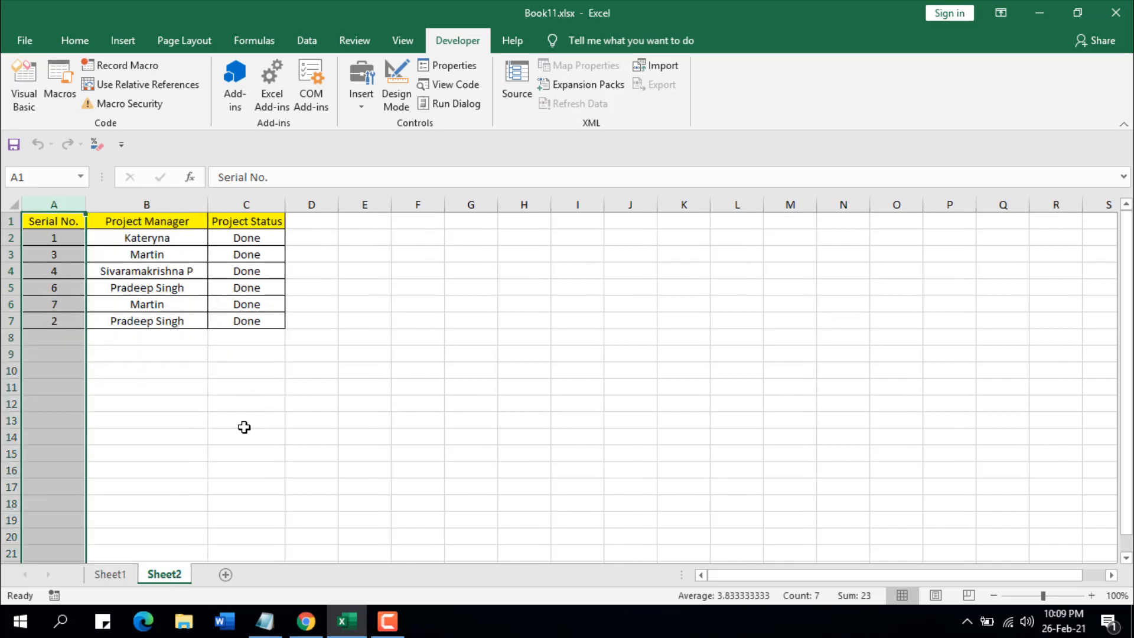
click(53, 337)
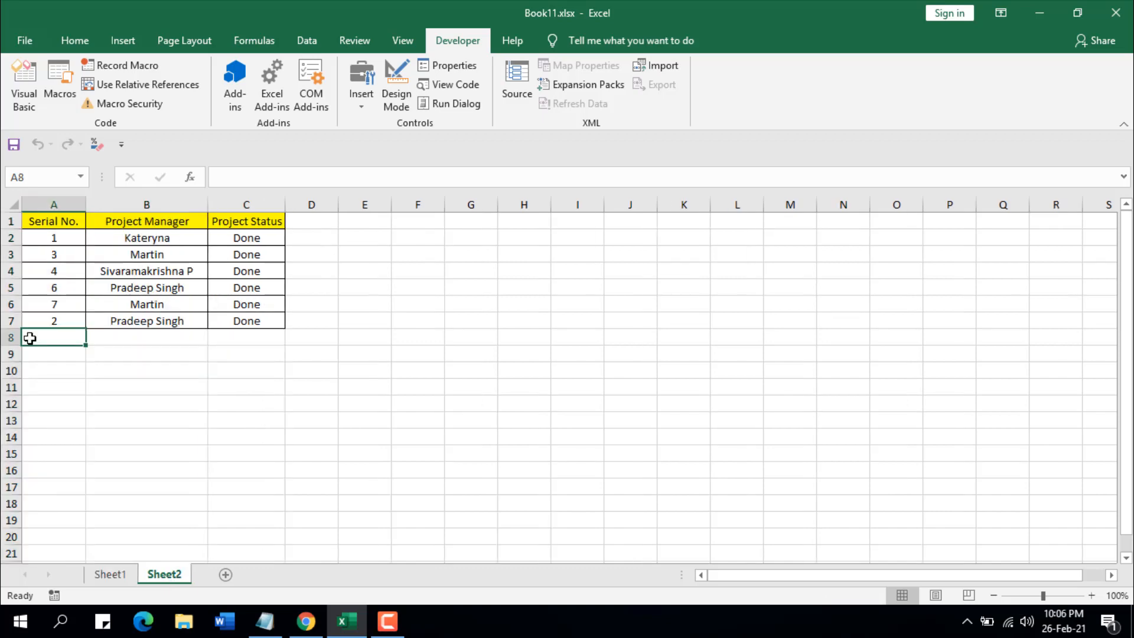